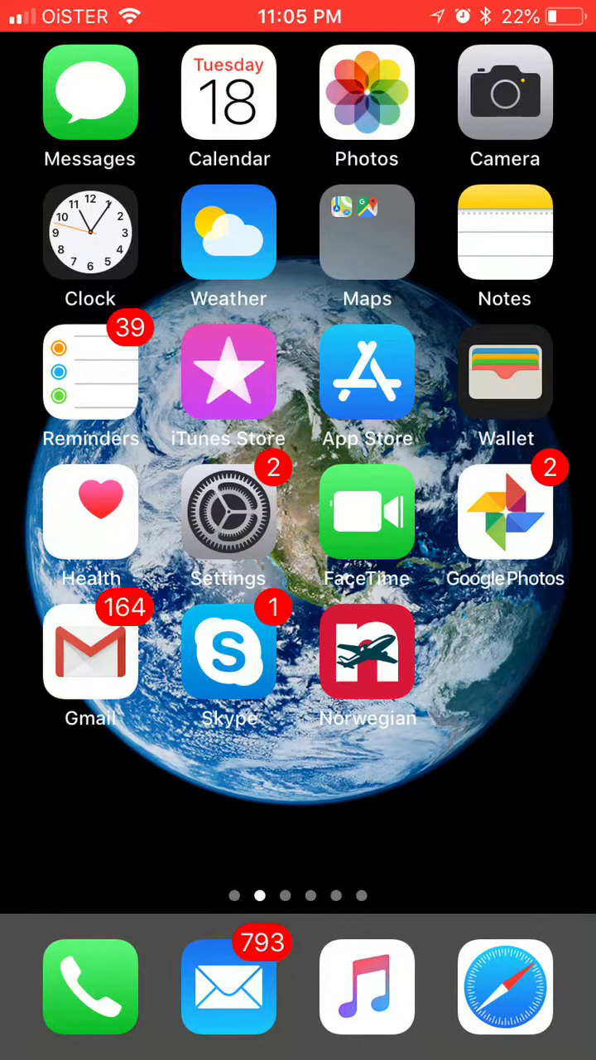
# Step: Swipe left through the home screen pages to reach the page with iMovie
pyautogui.hscroll(-3)
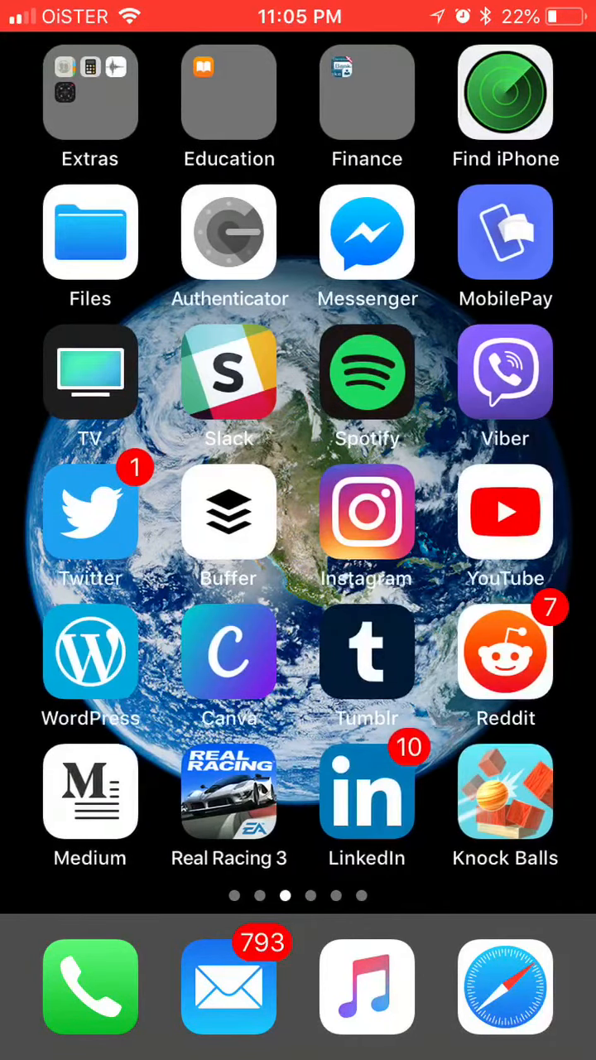
pyautogui.hscroll(-3)
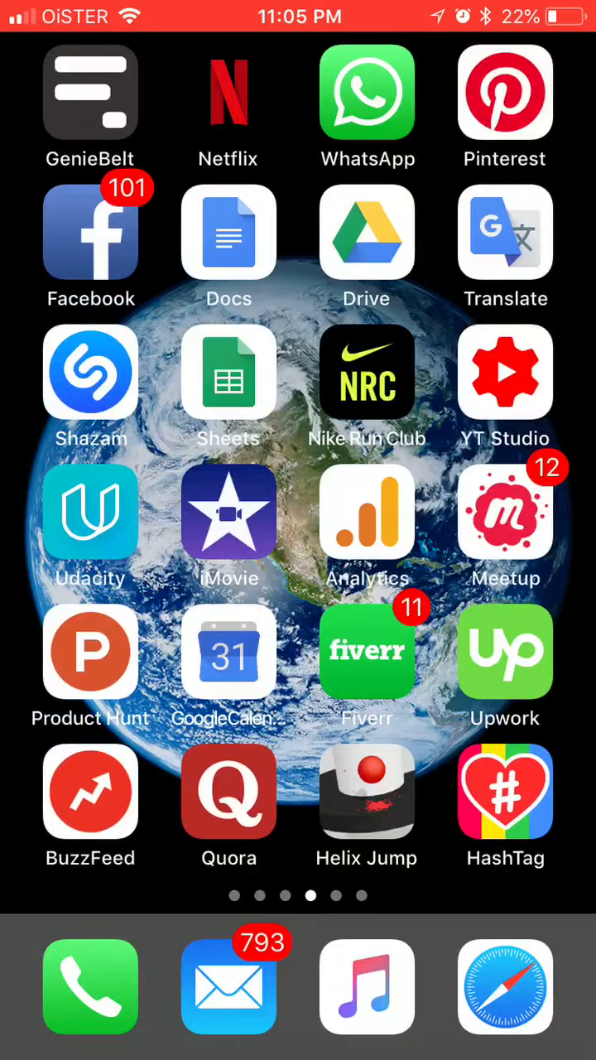
# Step: Launch iMovie, open the 'My Movie 9' project and start playback
pyautogui.click(230, 511)
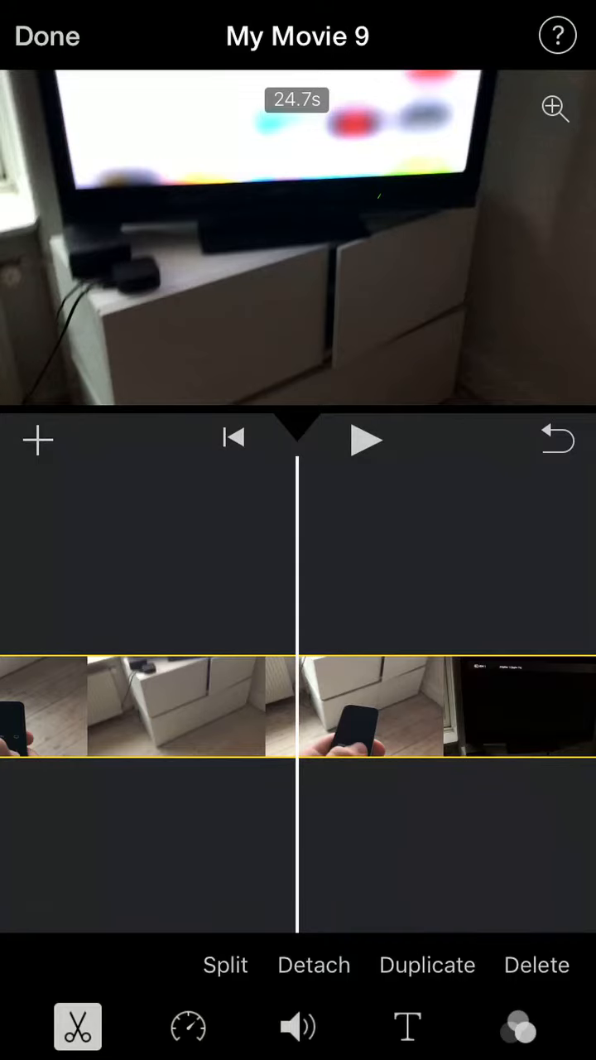
pyautogui.click(365, 440)
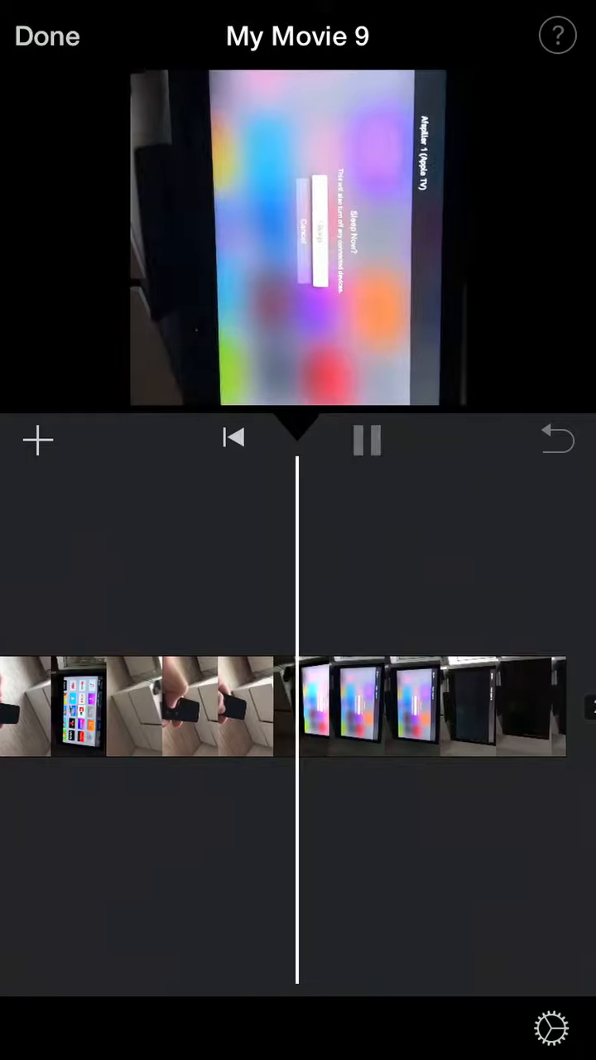
# Step: Play the clip, check its upright landscape rotation, then pause on the Apple TV sleep prompt
pyautogui.click(366, 440)
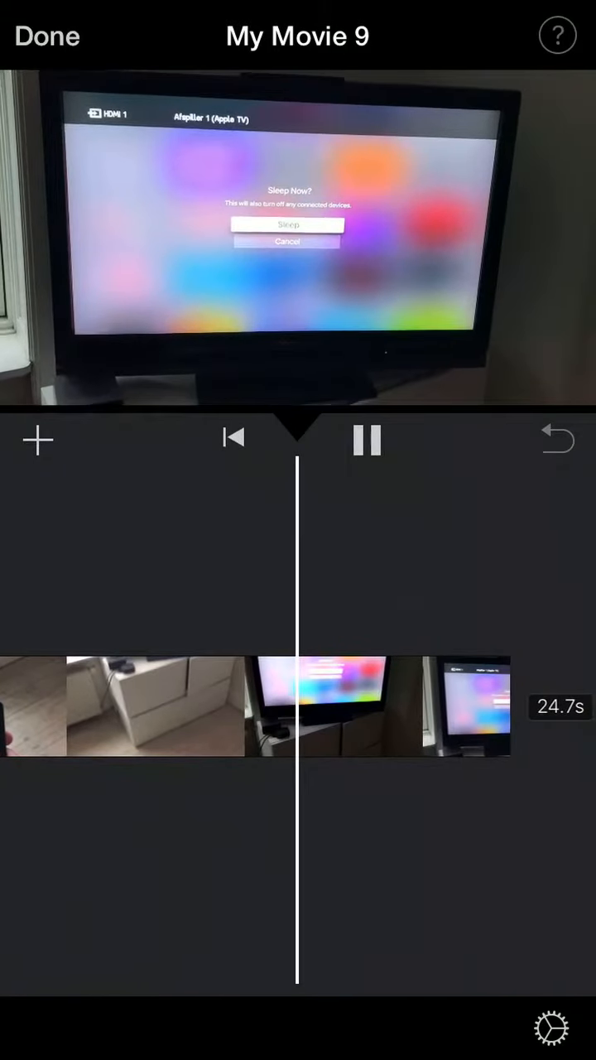
pyautogui.click(366, 440)
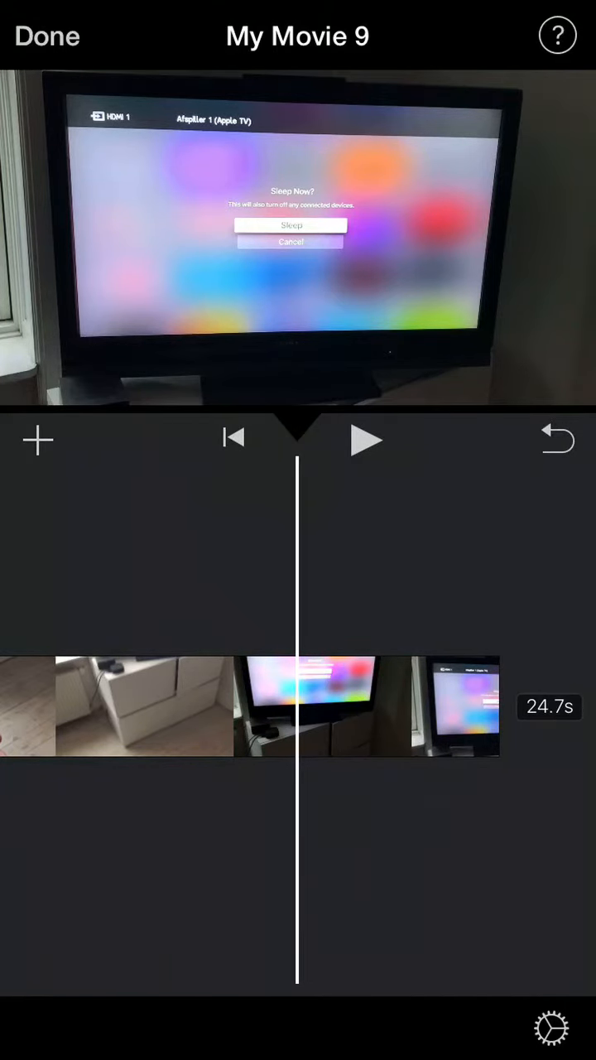